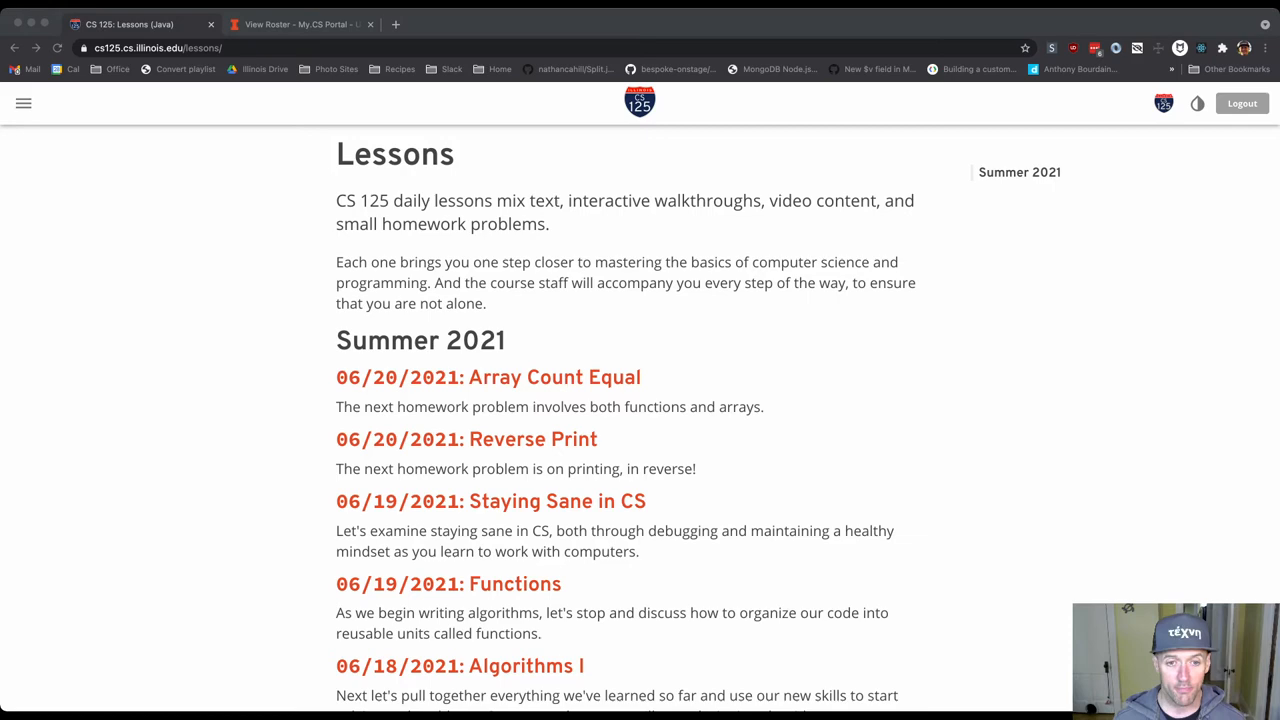
mouse_move(490, 500)
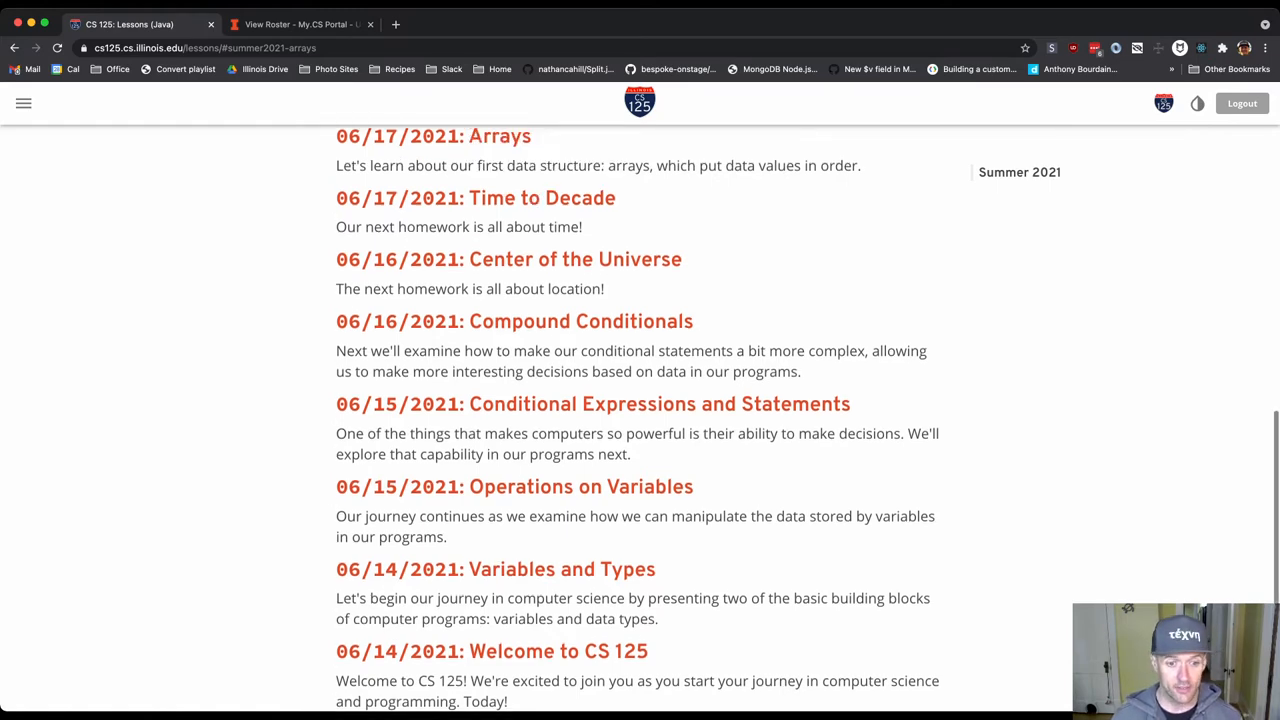
Scroll the Summer 2021 lessons list until the 06/14/2021 Welcome to CS 125 entry shows.
scroll(up, 3)
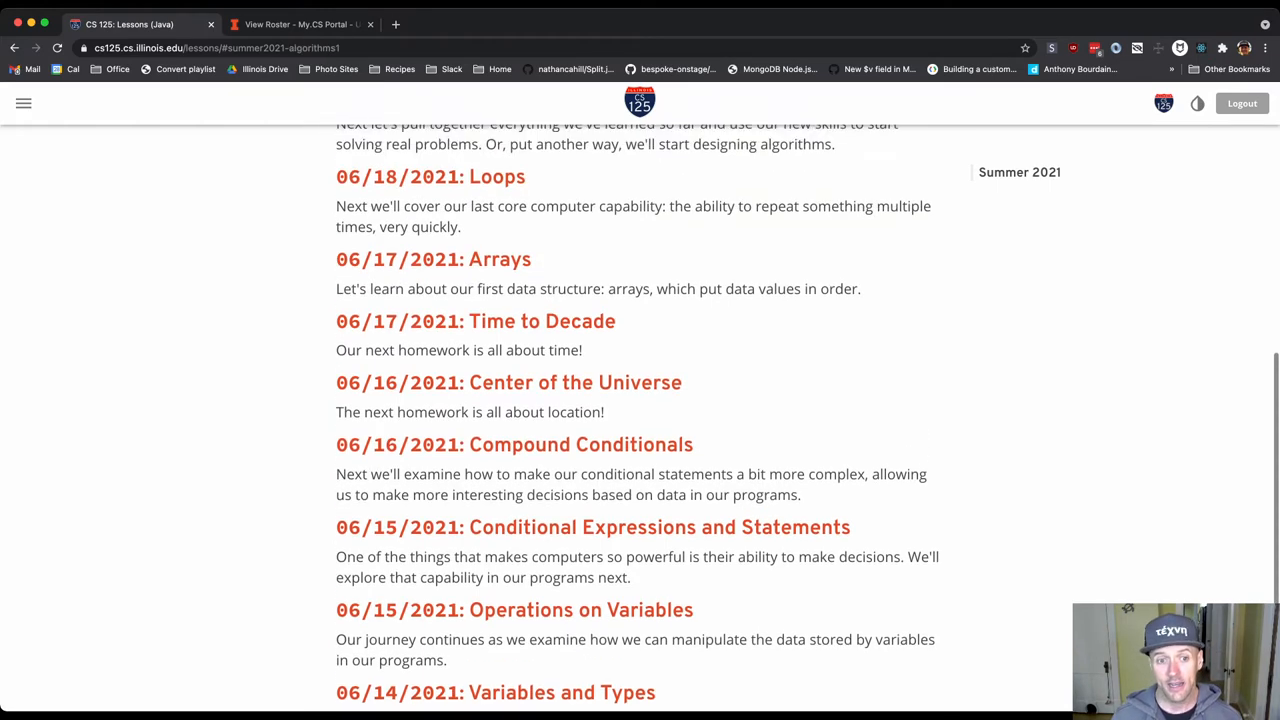
scroll(up, 3)
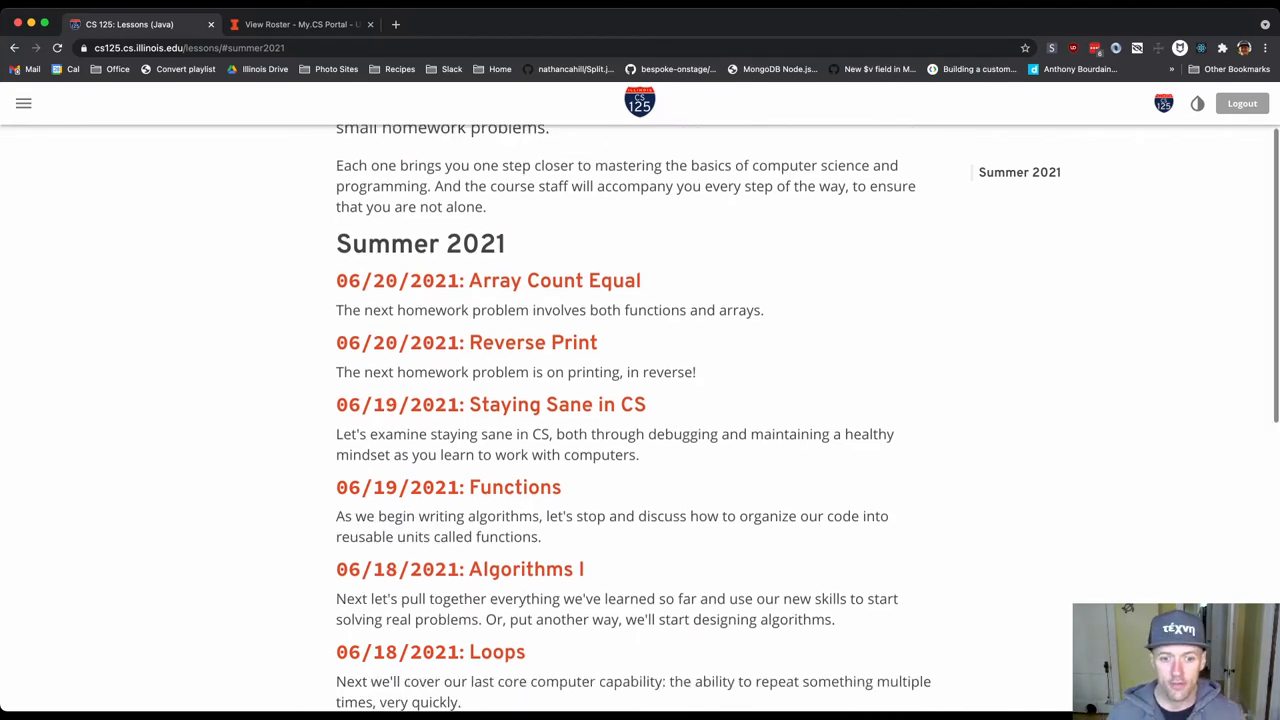
scroll(down, 3)
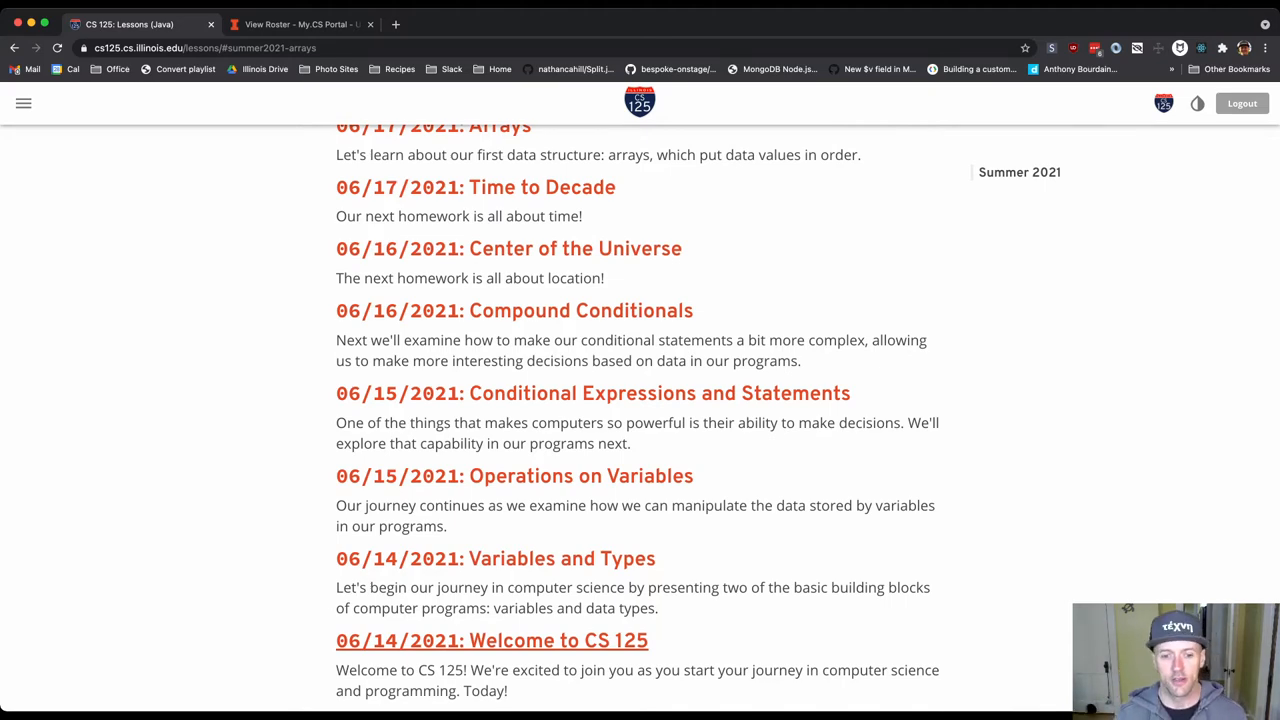
Enter the Welcome lesson and type junk text 'aoeunthh' into its greeting playground to trigger an error.
click(492, 640)
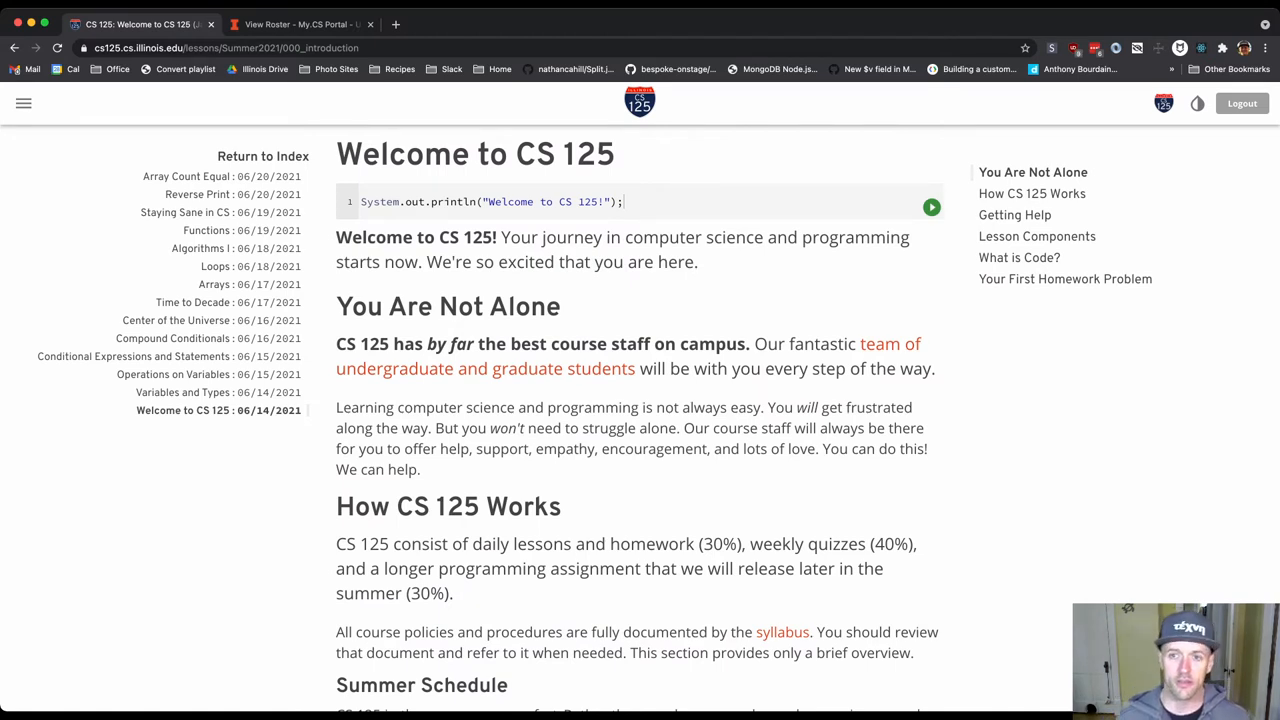
click(932, 206)
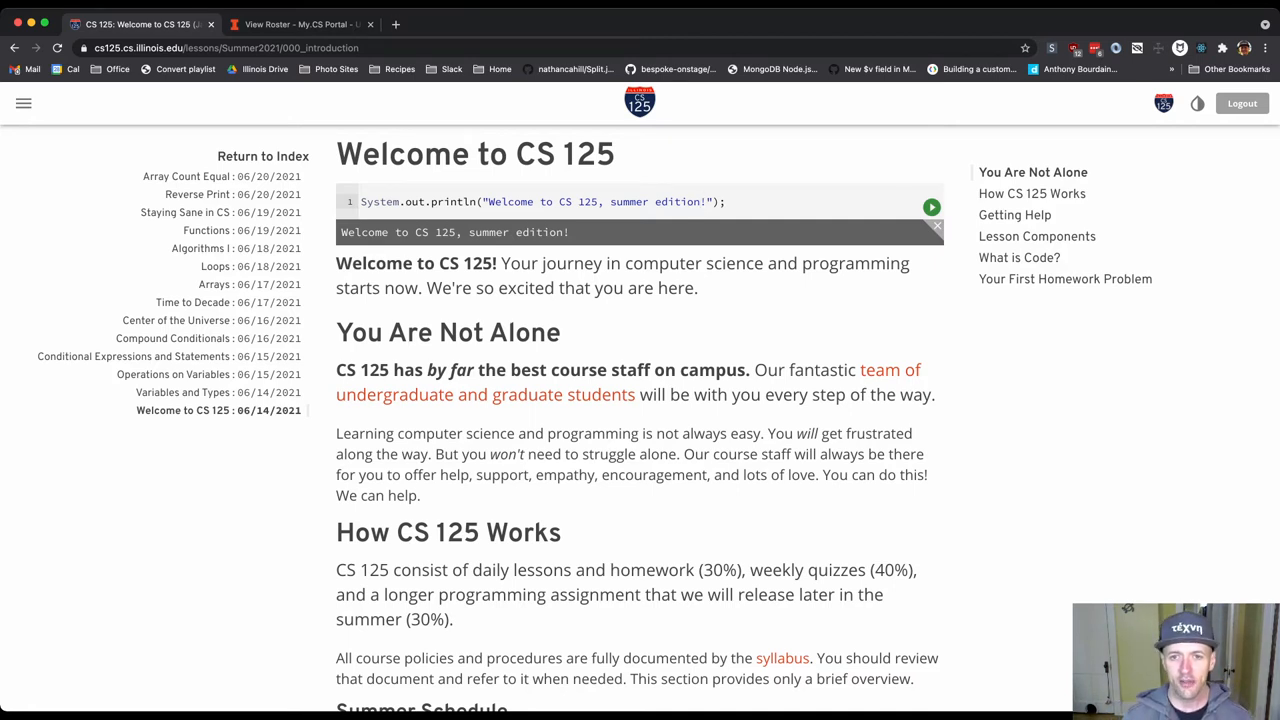
text(aoeunth)
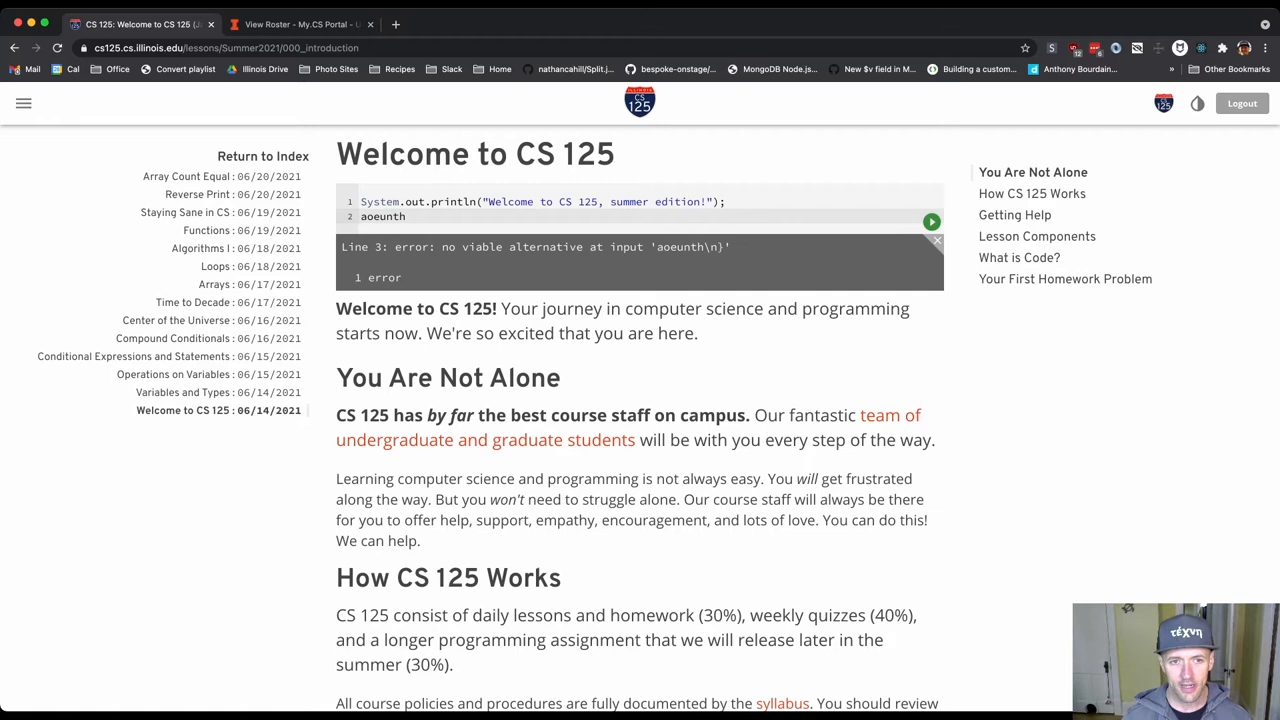
text(h)
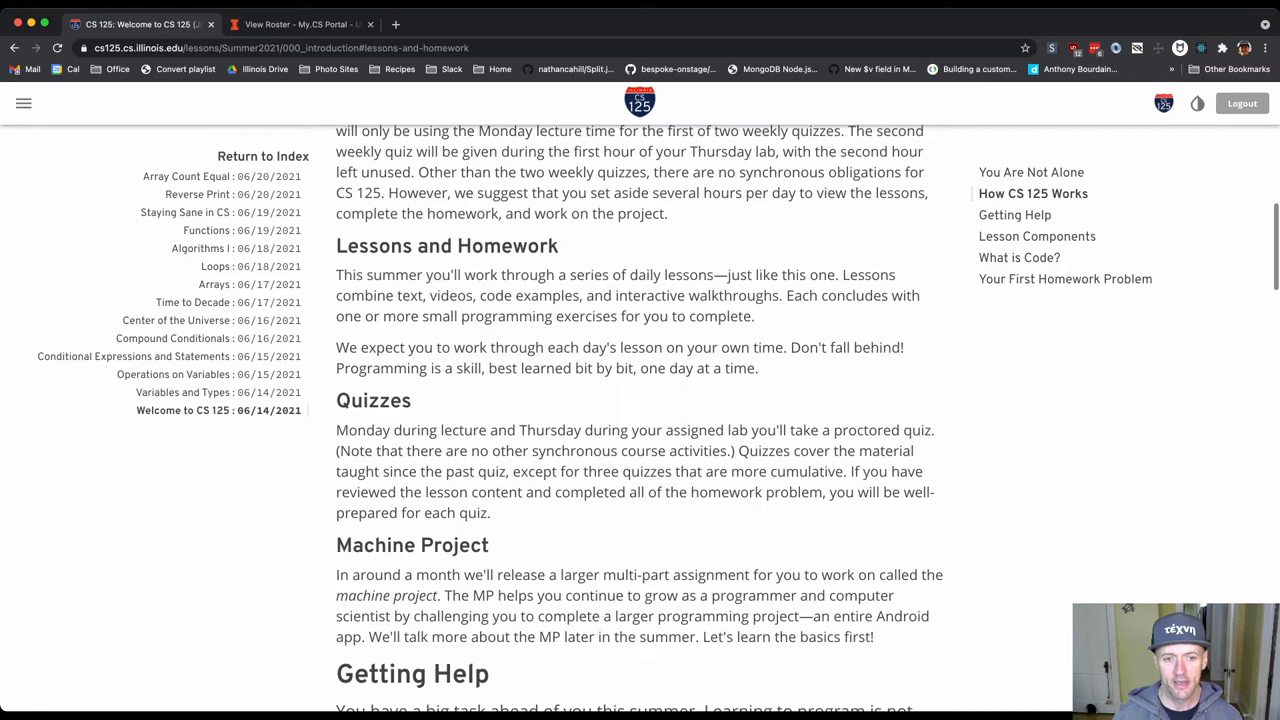
Play and seek the Lesson Components walkthrough, then edit its println to print 'Hello, world!'.
click(1036, 236)
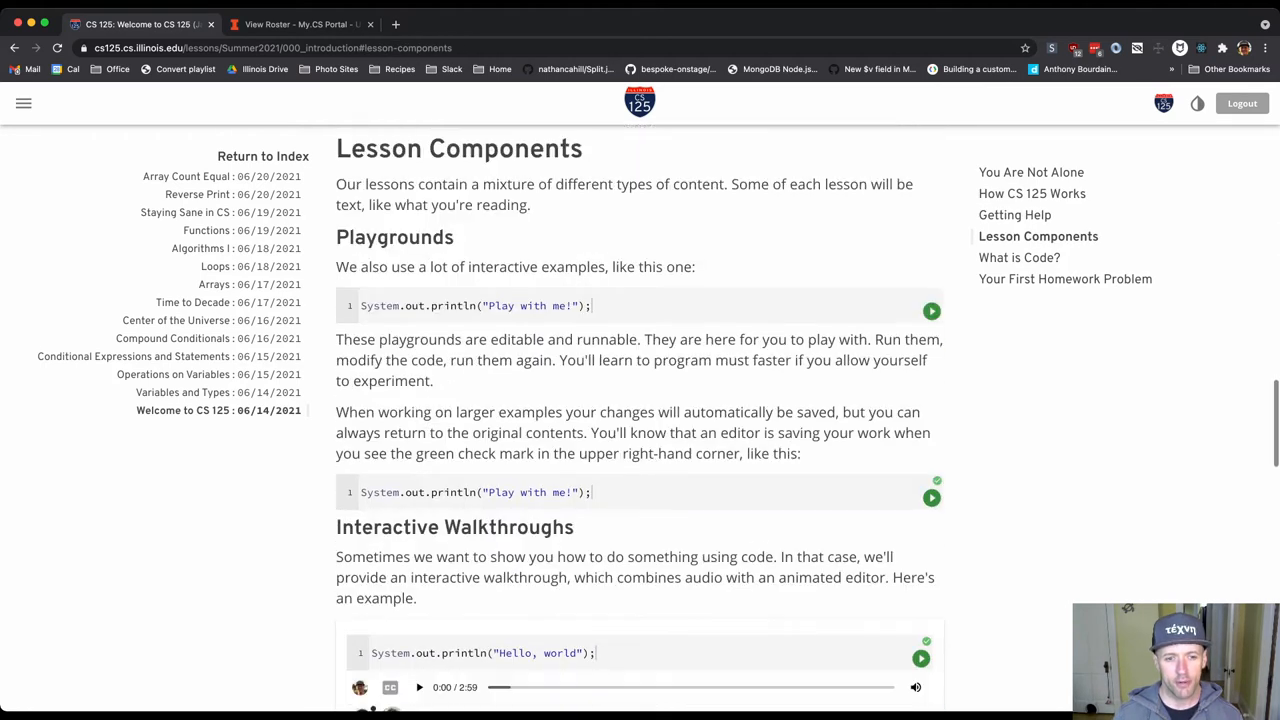
scroll(down, 3)
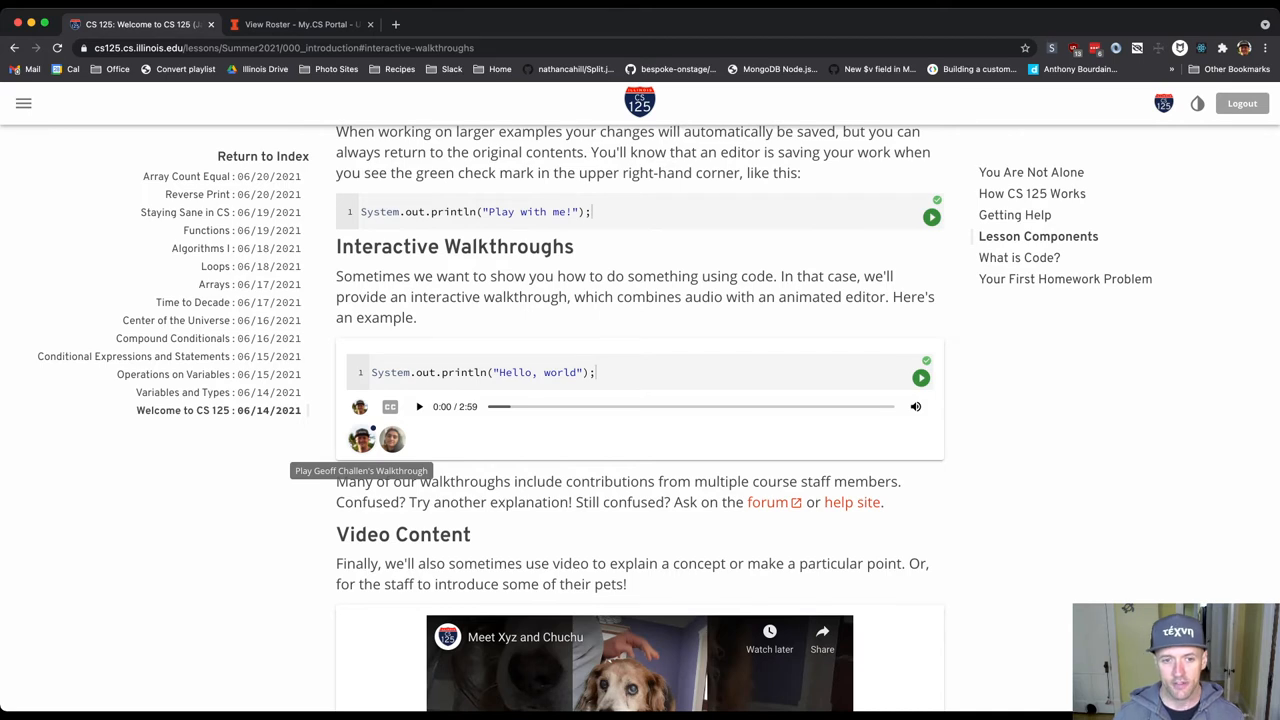
click(420, 406)
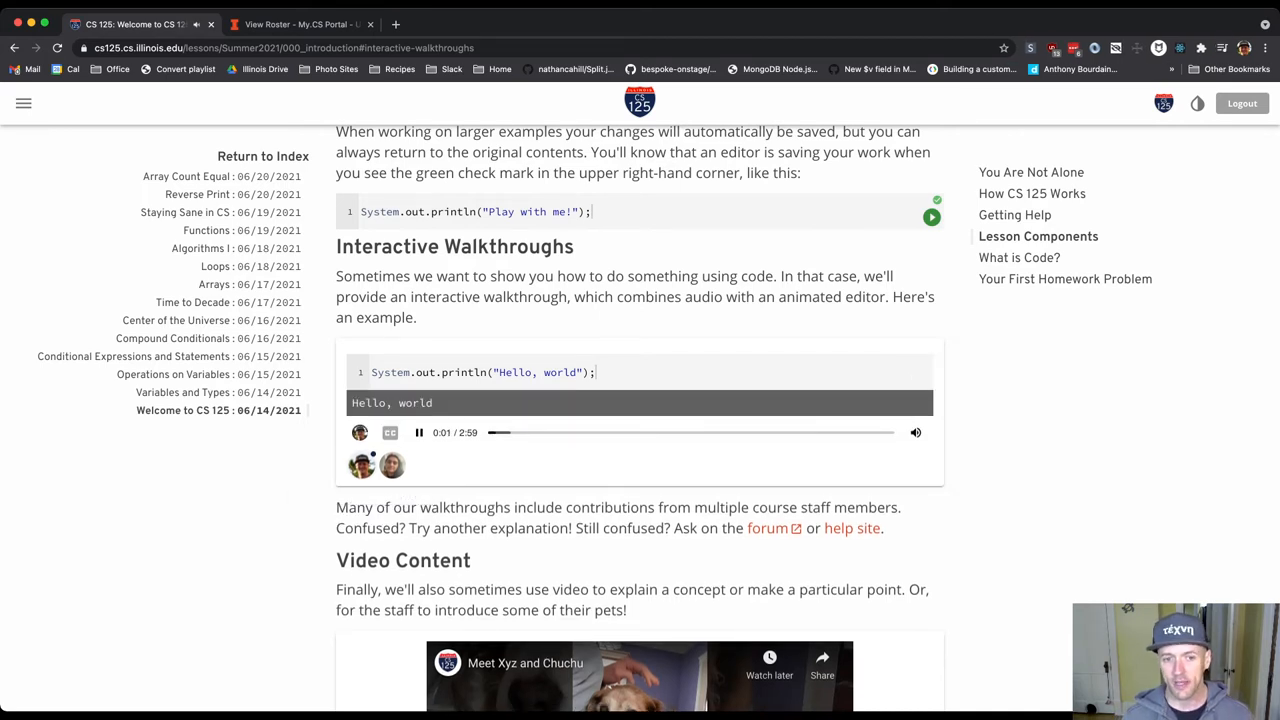
click(420, 432)
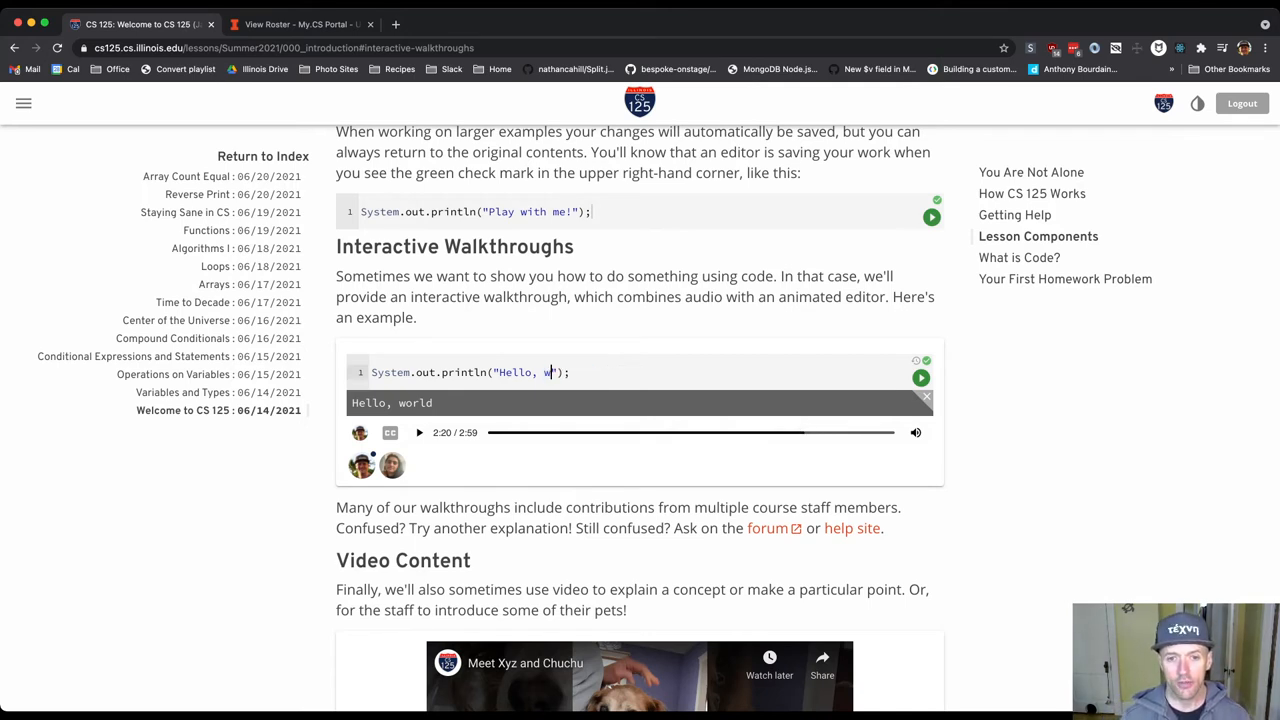
text(orld!)
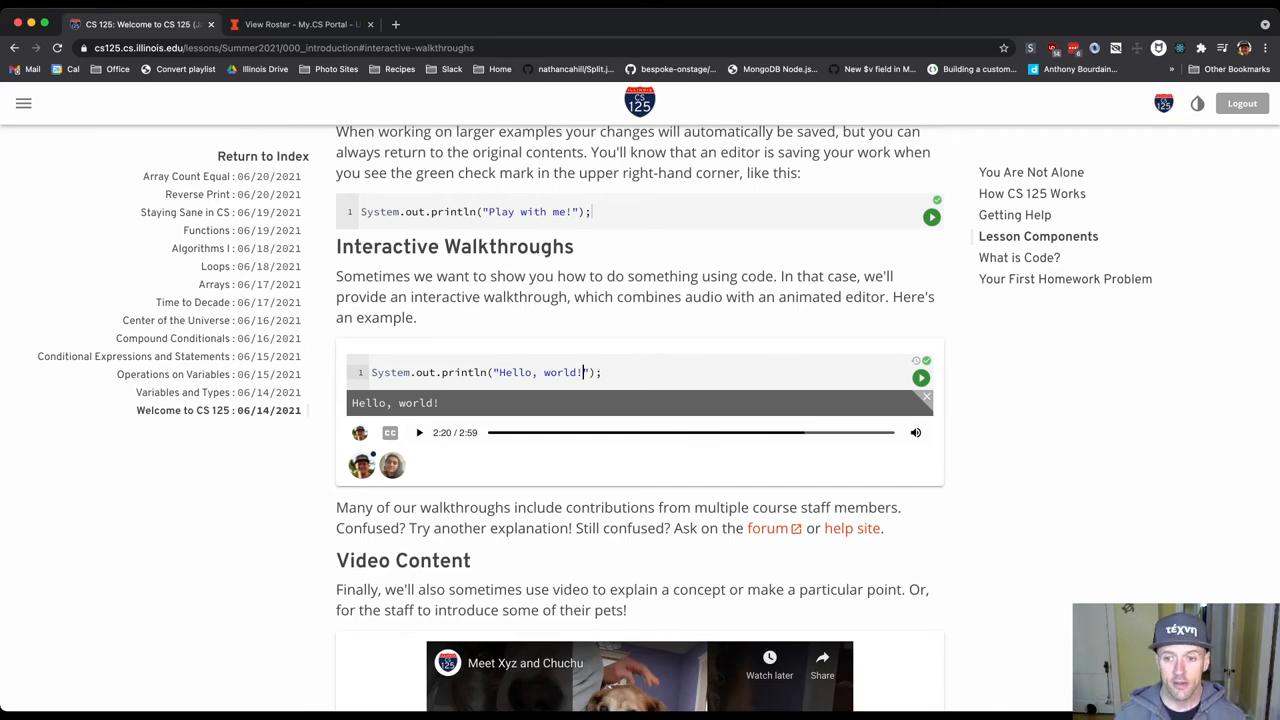
Scroll through Video Content, What is Code?, and Getting Help to Your First Homework Problem.
scroll(down, 3)
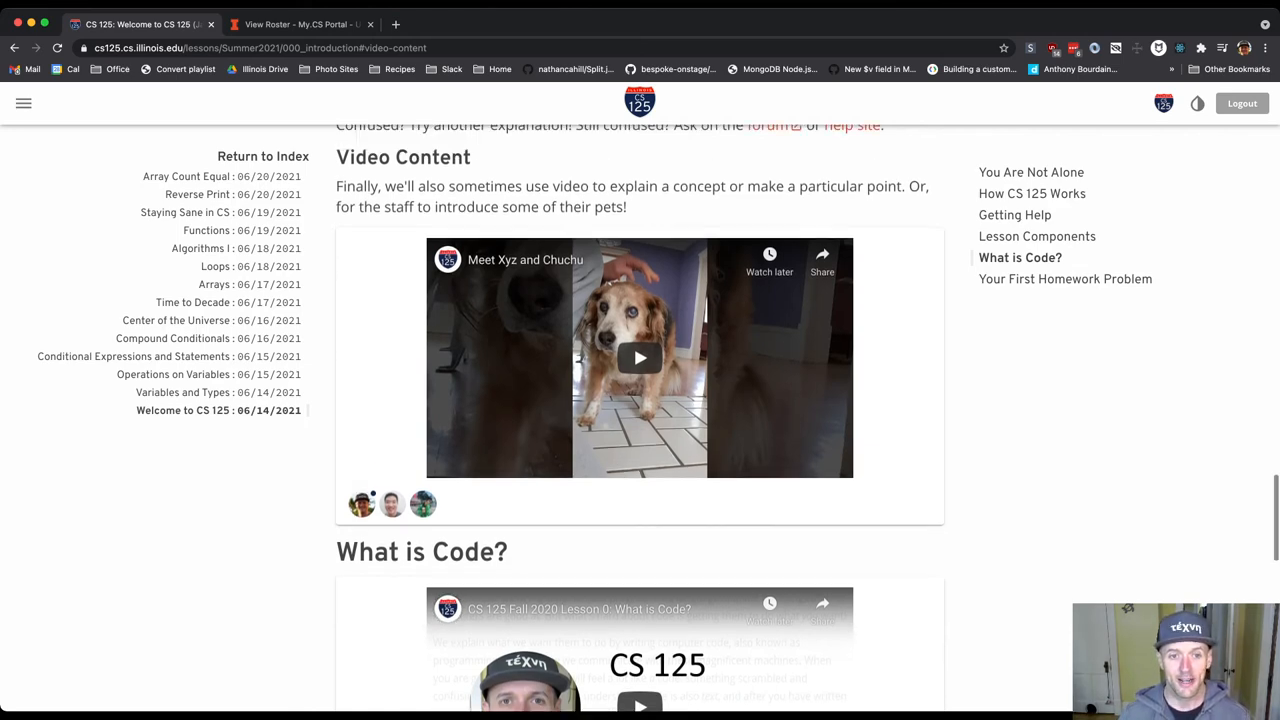
scroll(down, 3)
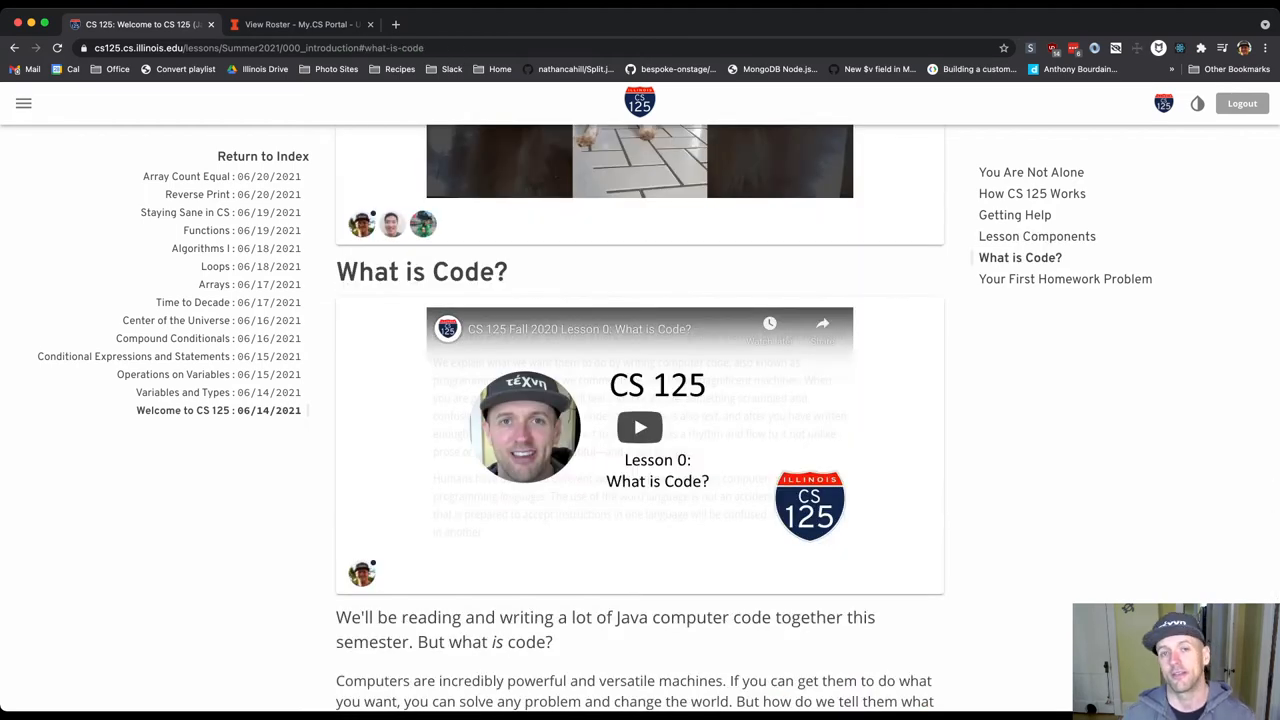
scroll(up, 3)
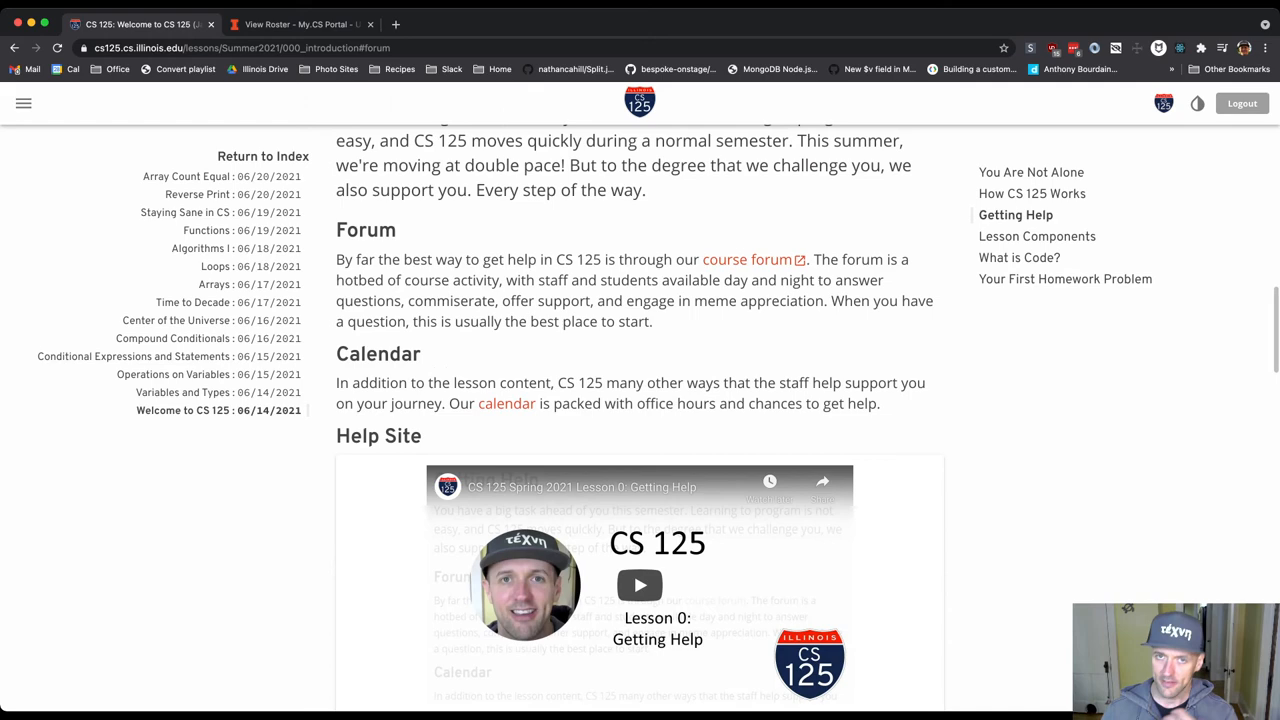
scroll(up, 3)
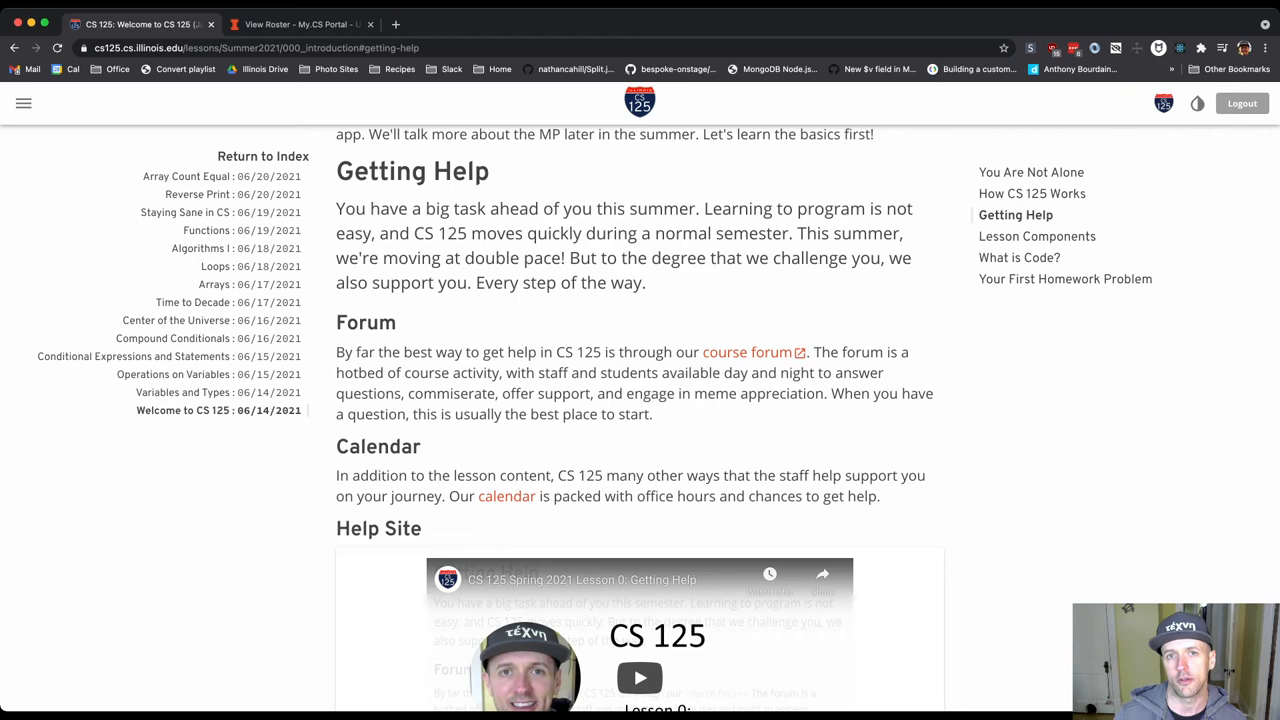
scroll(down, 3)
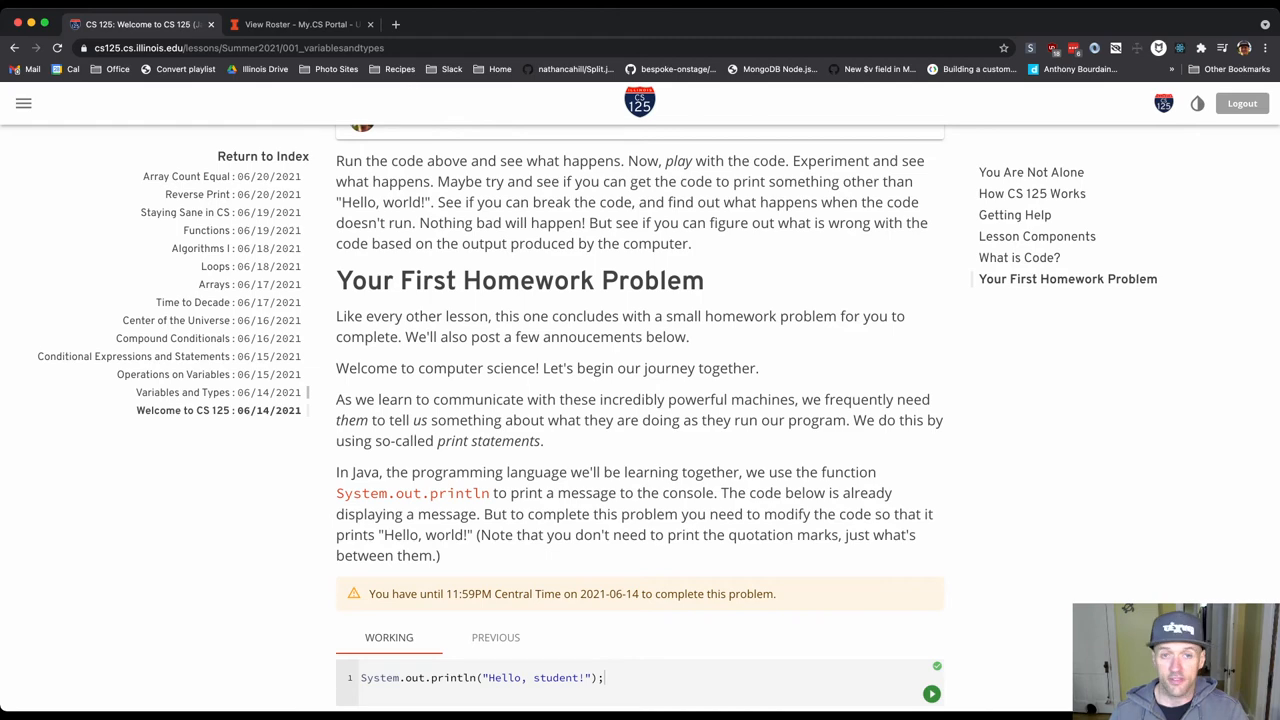
Switch to the Variables and Types lesson, visit Variables, then jump to Homework: Practice with Primitive Types.
click(184, 392)
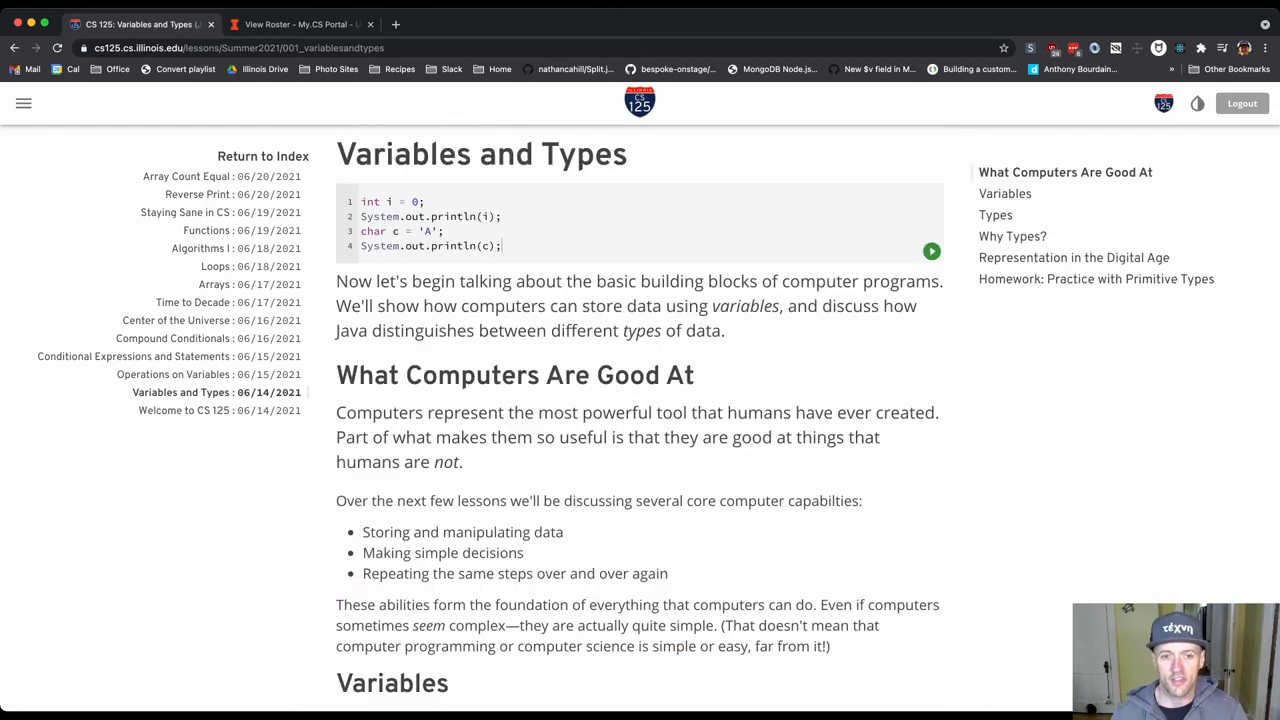
click(1004, 192)
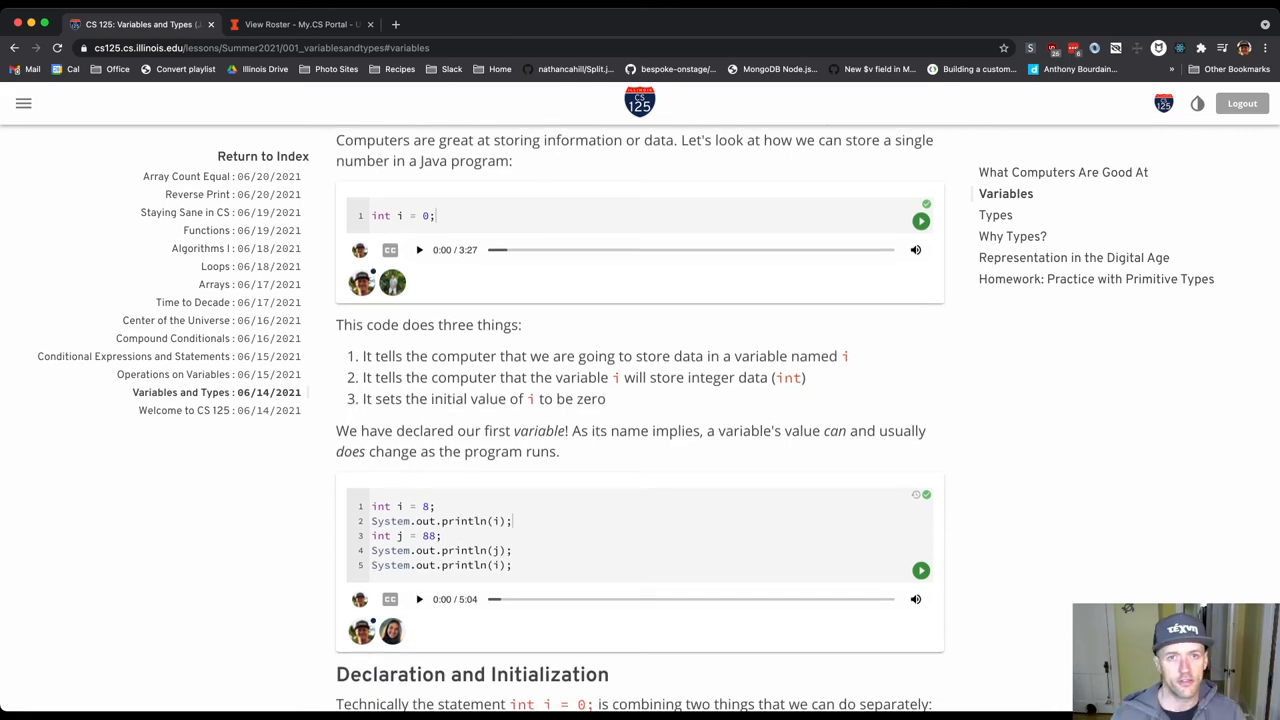
scroll(down, 3)
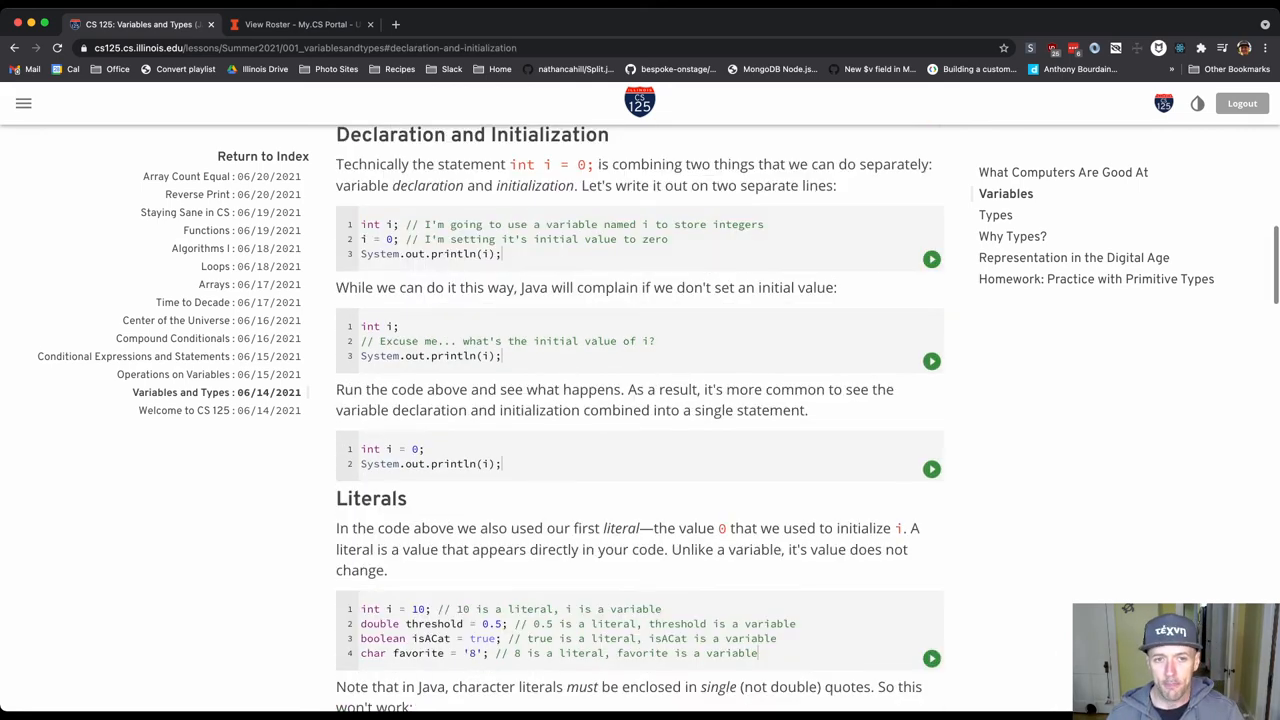
scroll(up, 3)
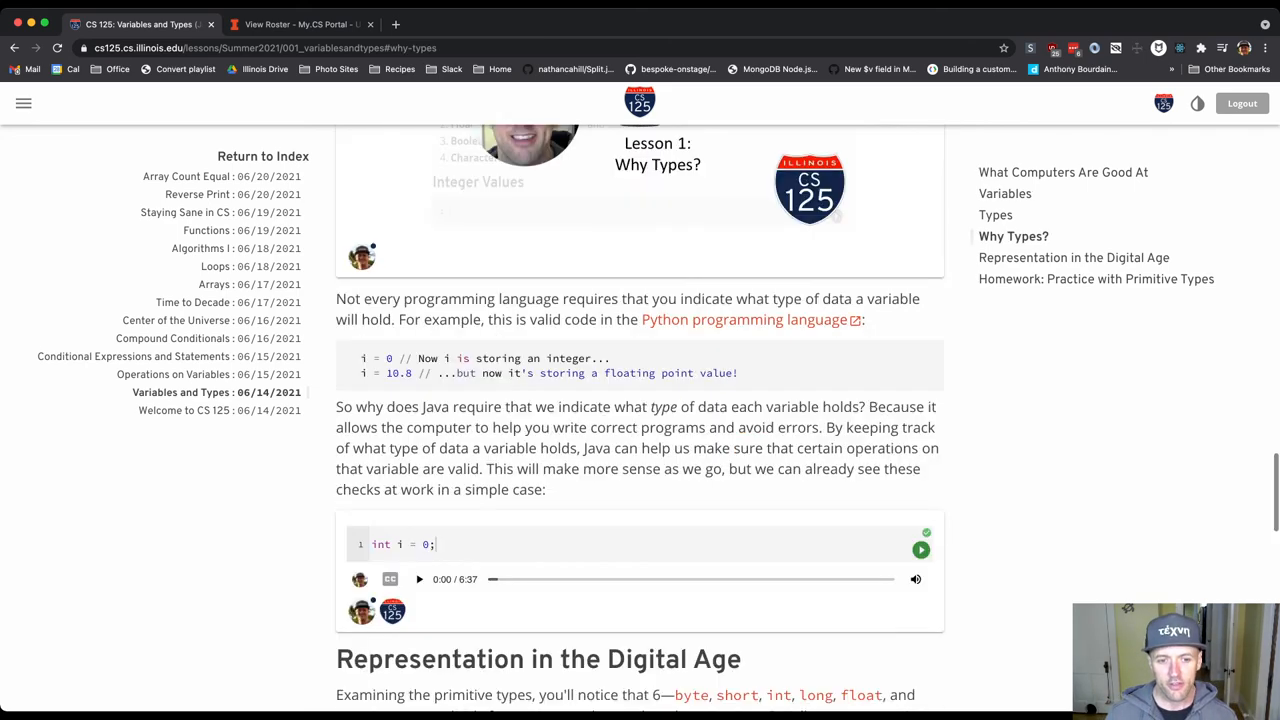
click(1100, 278)
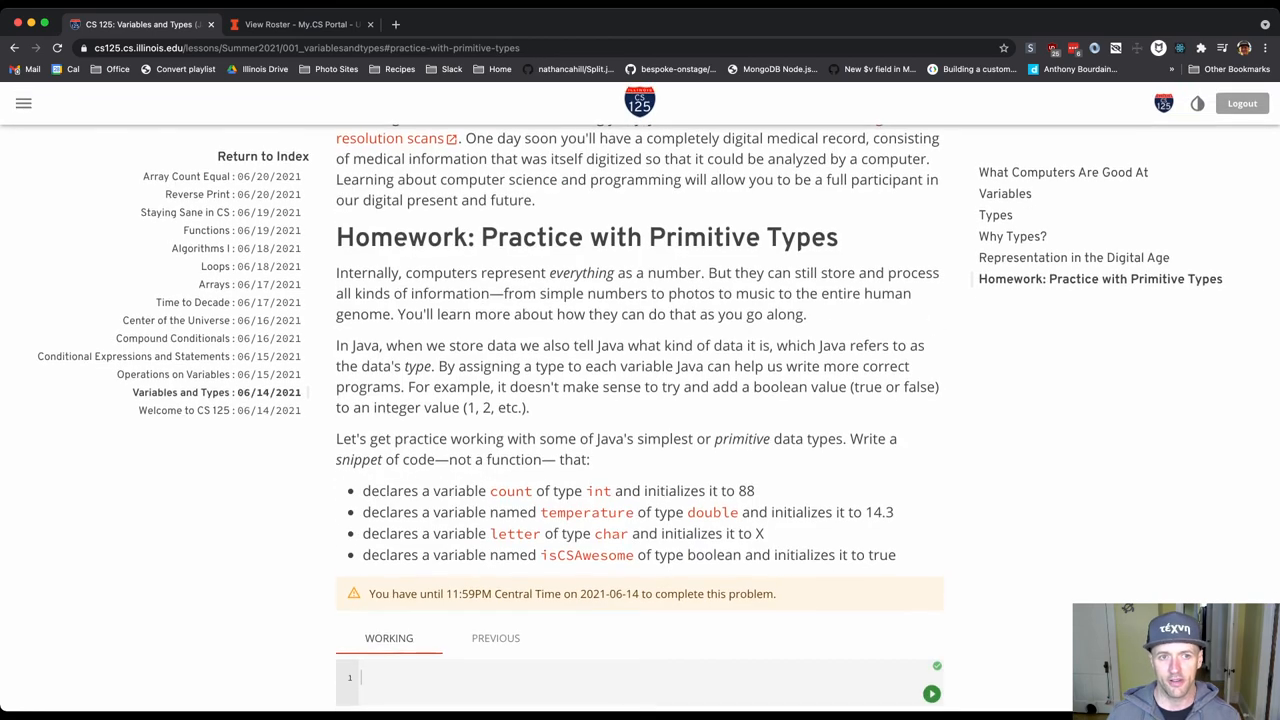